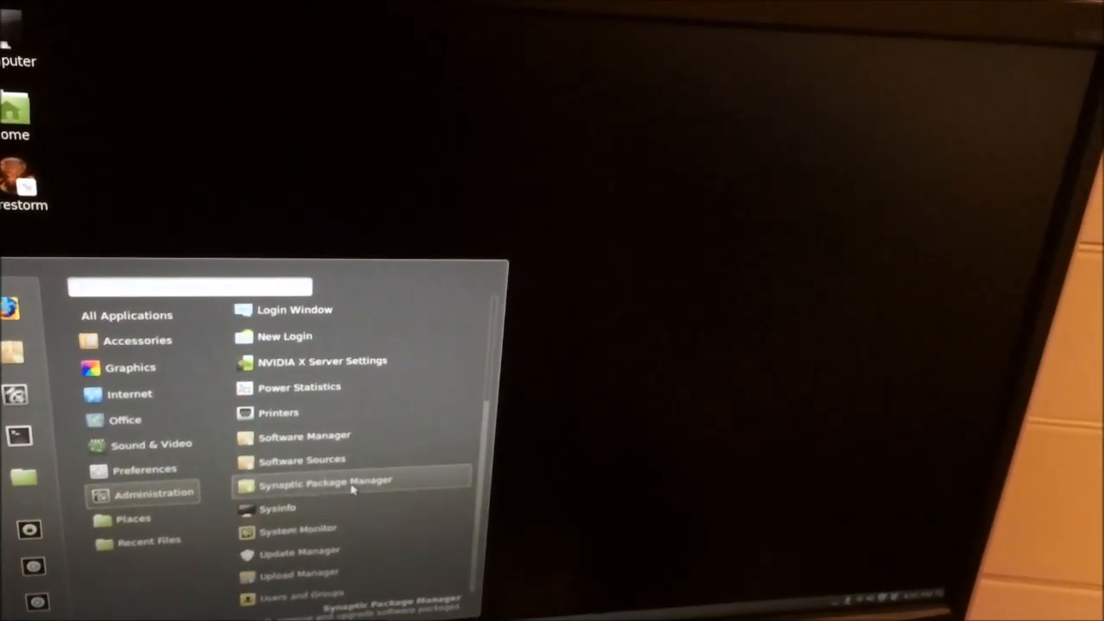
Launch Sysinfo from the Mint Menu and show general system information (Linux Mint 17, GNOME 3.8.4)
{"action": "left_click", "coordinate": [278, 507]}
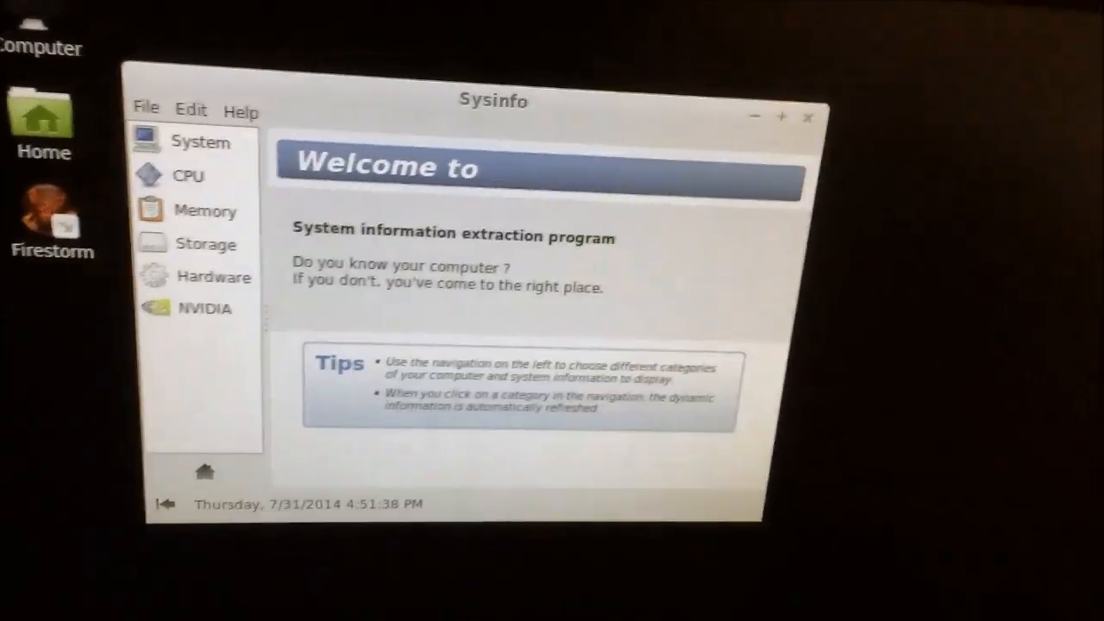
{"action": "left_click", "coordinate": [200, 142]}
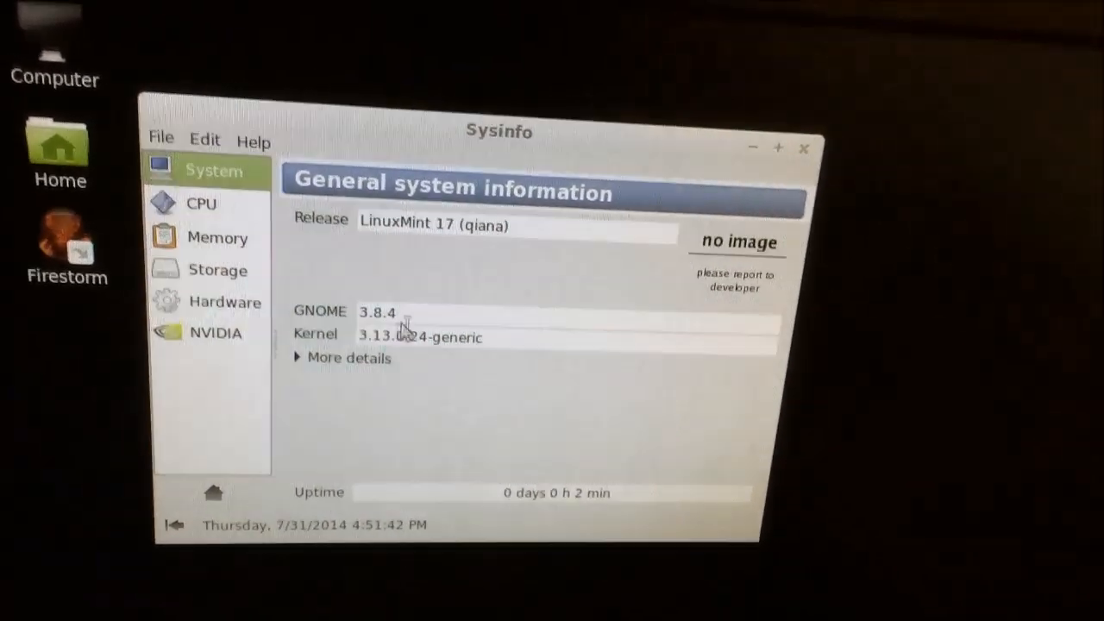
Expand the OS details, view the Intel Core i3-2105 CPU, then move to memory
{"action": "left_click", "coordinate": [349, 357]}
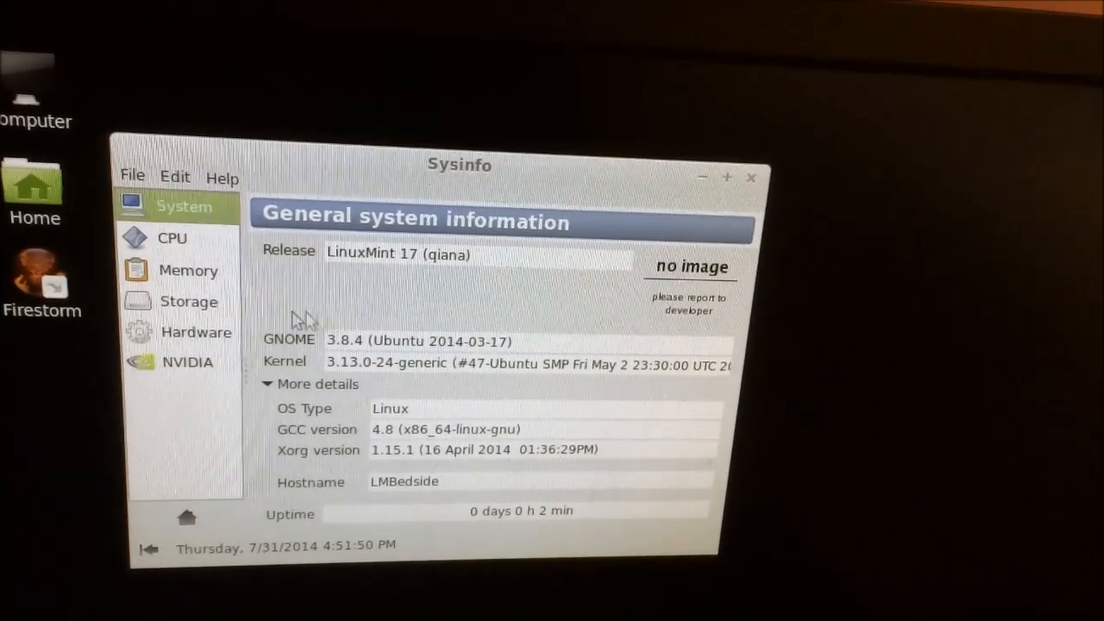
{"action": "left_click", "coordinate": [171, 238]}
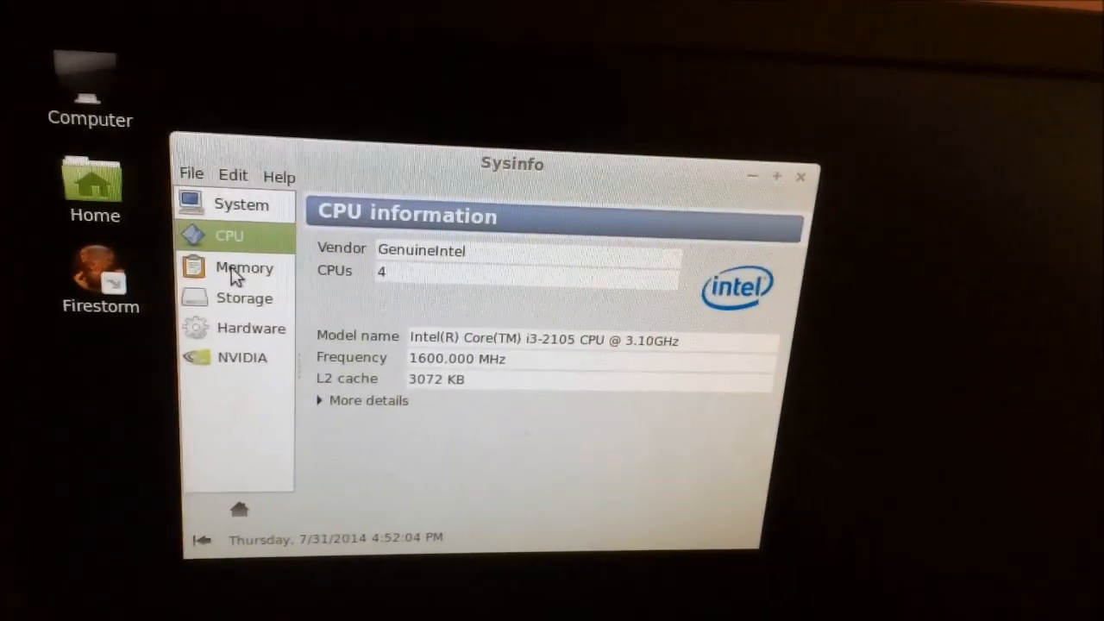
{"action": "left_click", "coordinate": [244, 268]}
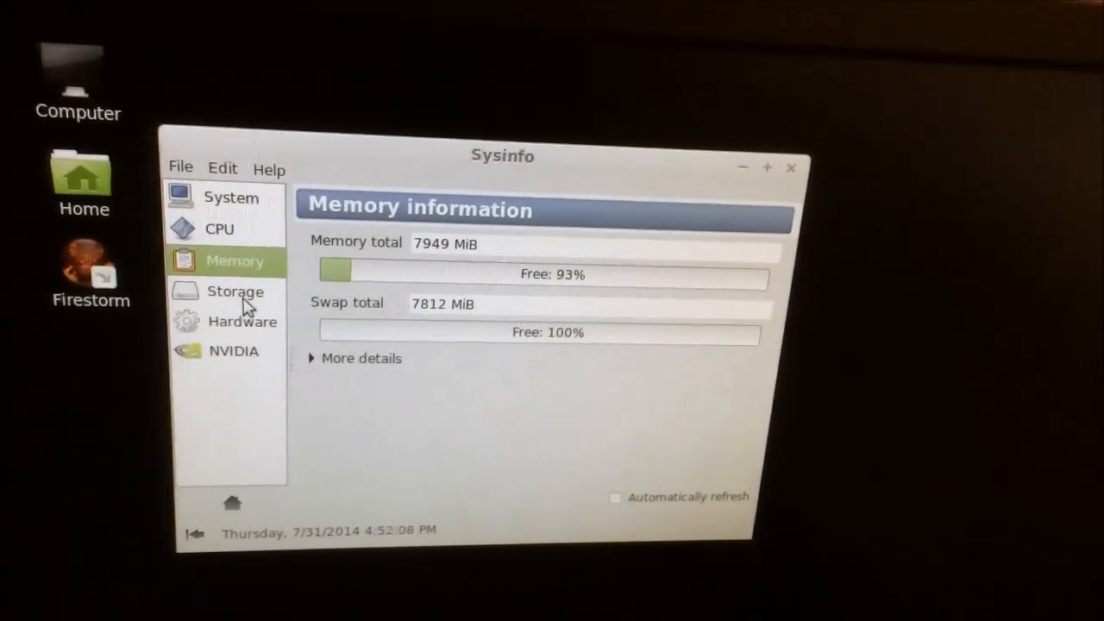
Launch NVIDIA X Server Settings and show GeForce GT 240 temperature (37 C) and fan speed (10%)
{"action": "left_click", "coordinate": [234, 291]}
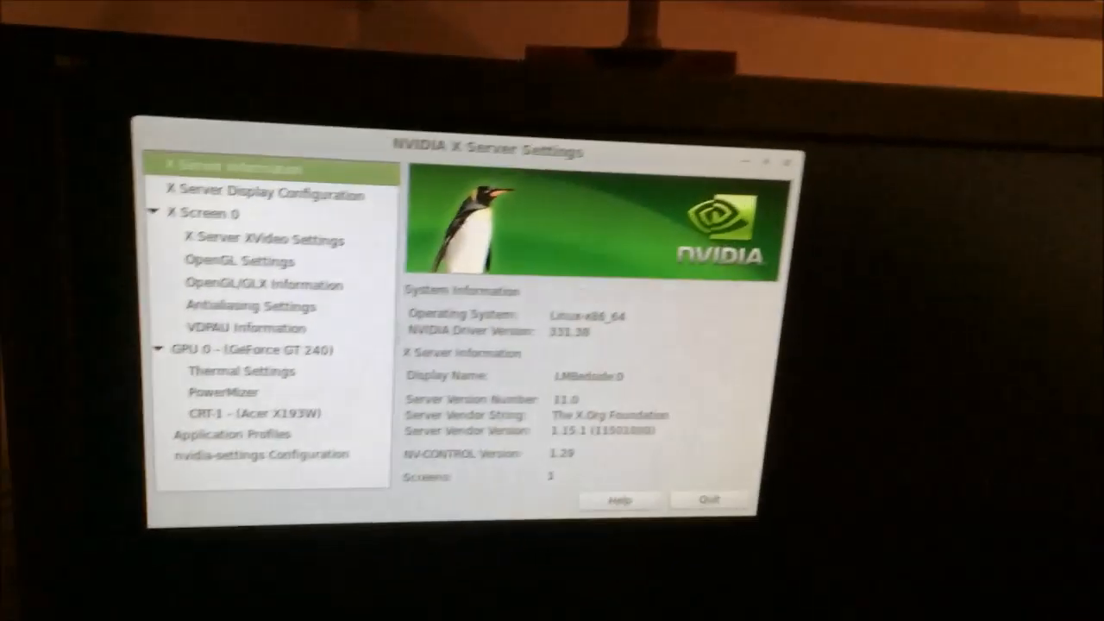
{"action": "left_click", "coordinate": [251, 332]}
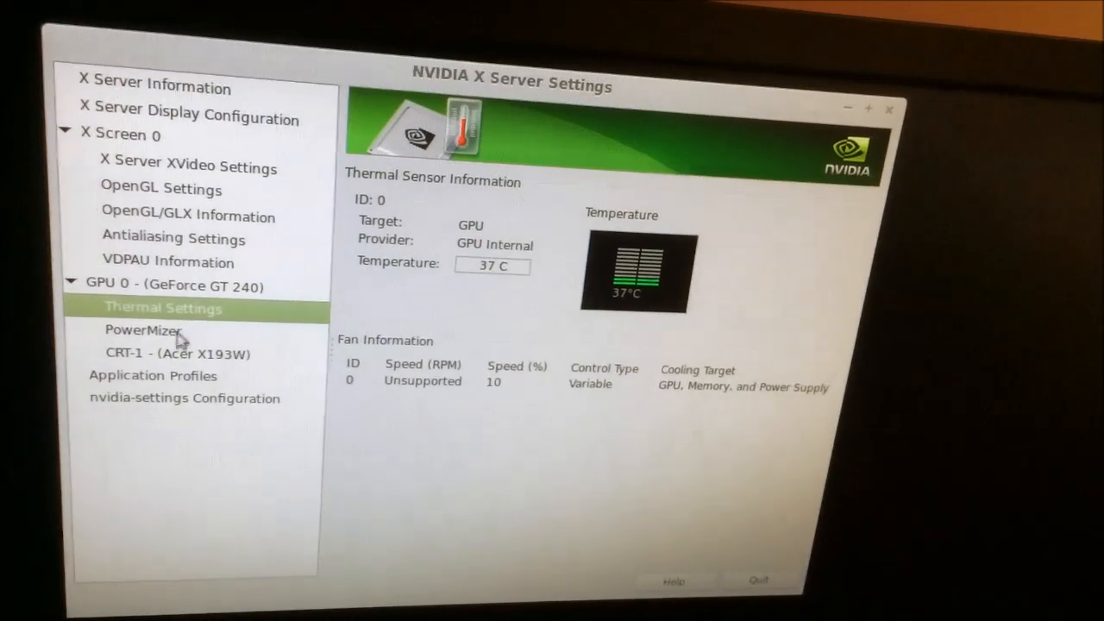
Select CRT-1 (Acer X193W) to show its display information with 59.89 Hz refresh rate
{"action": "left_click", "coordinate": [168, 352]}
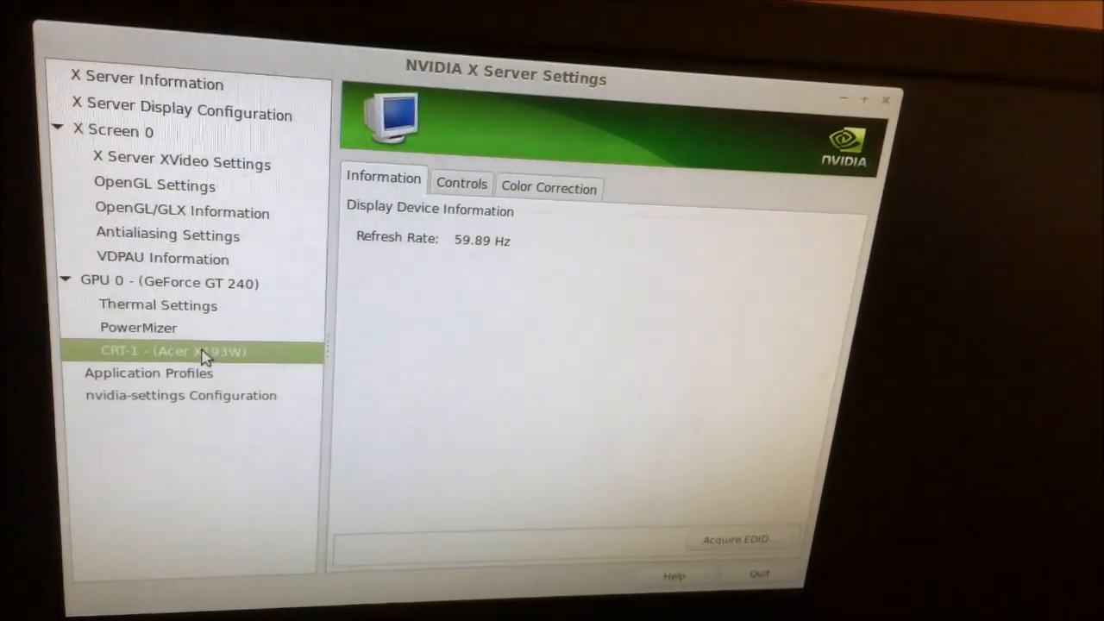